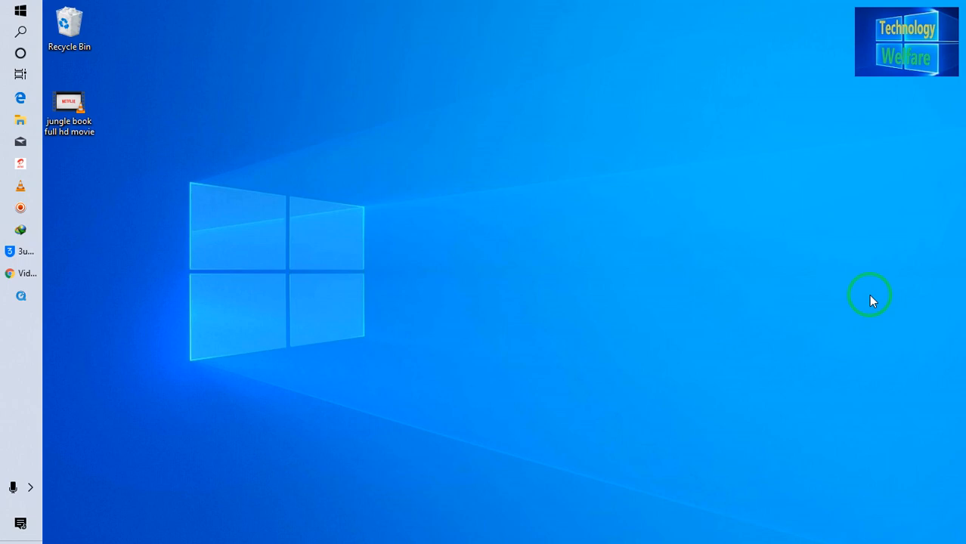
- Launch 3uTools from the taskbar to manage the connected iPhone 6
{"action": "left_click", "coordinate": [70, 109]}
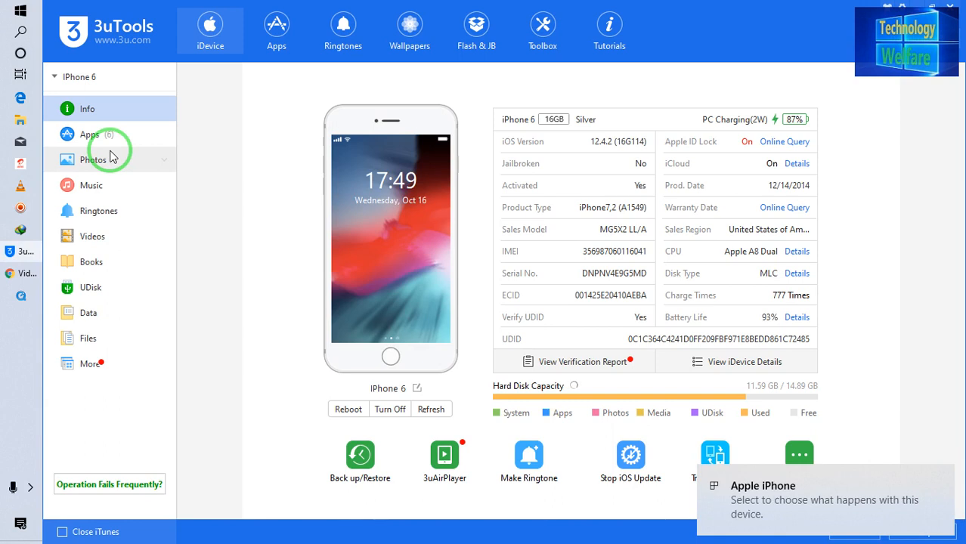
{"action": "mouse_move", "coordinate": [929, 225]}
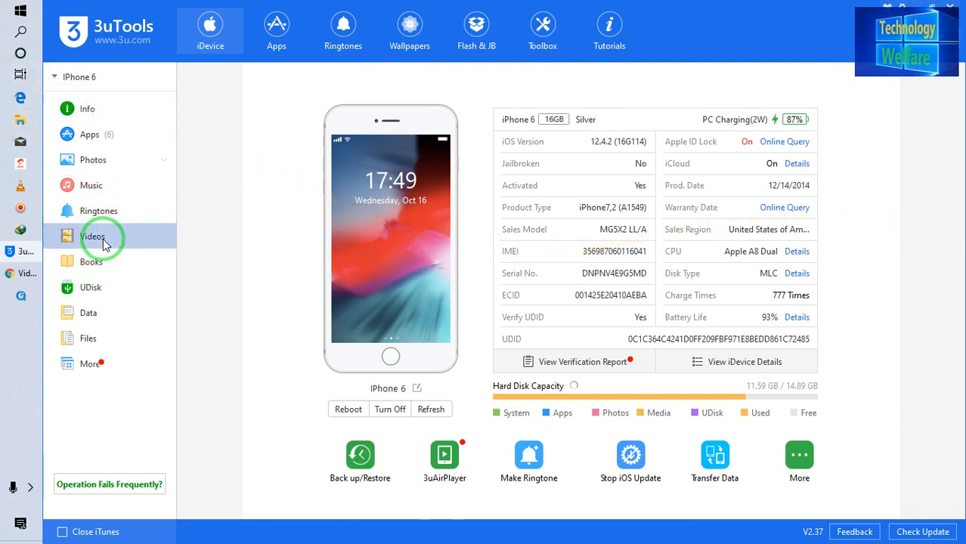
- Show the iPhone's Videos section, where System Videos counts 69
{"action": "left_click", "coordinate": [92, 235]}
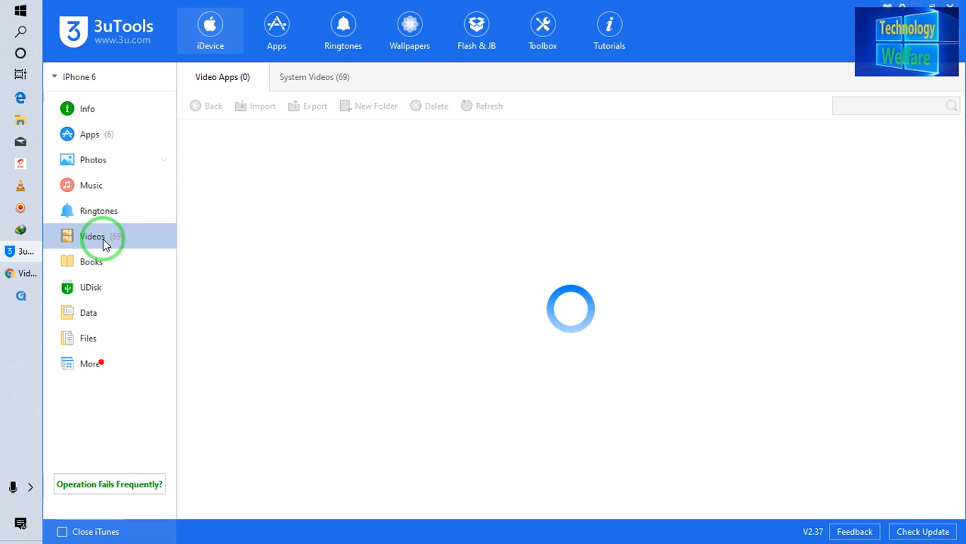
{"action": "mouse_move", "coordinate": [166, 272]}
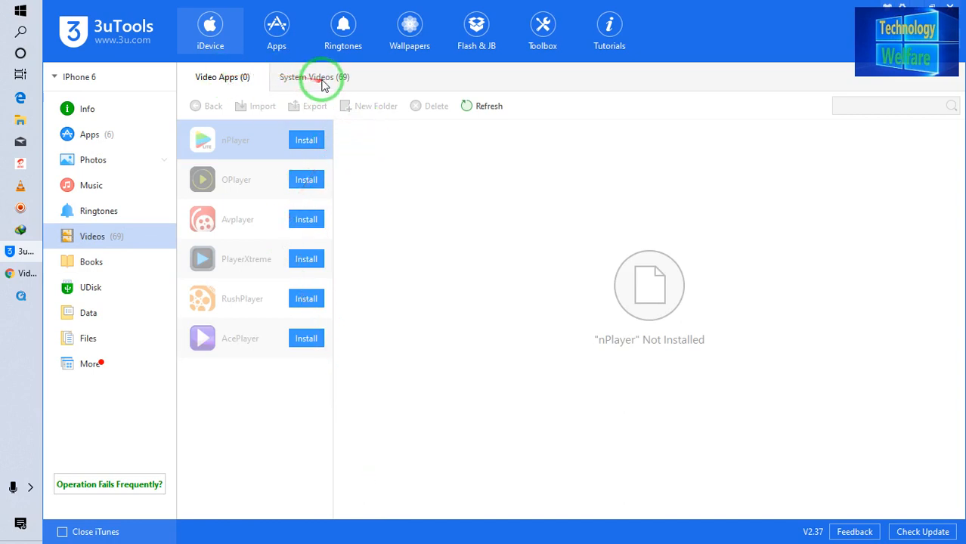
- List the 69 System Videos, briefly selecting and deselecting the 70's Romantic Mashup video
{"action": "left_click", "coordinate": [315, 75]}
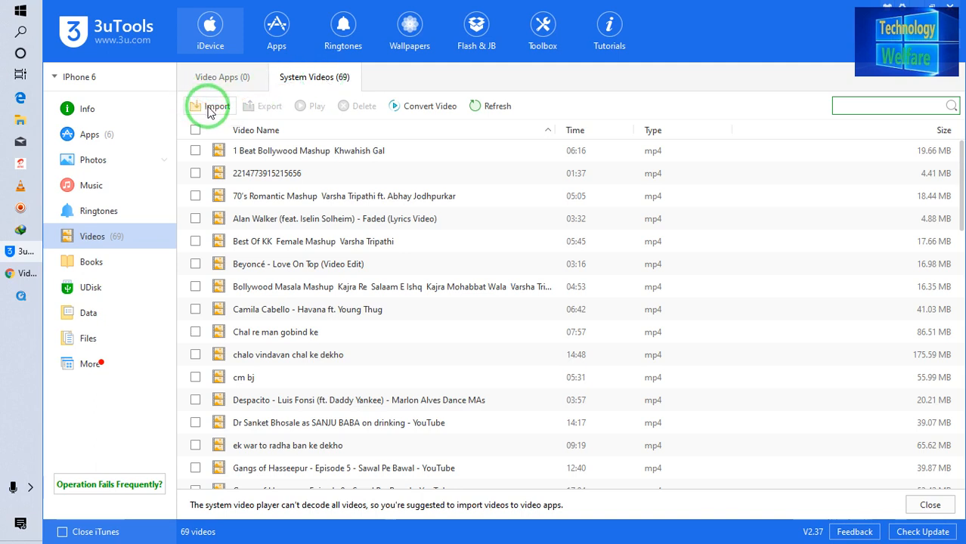
{"action": "mouse_move", "coordinate": [381, 378]}
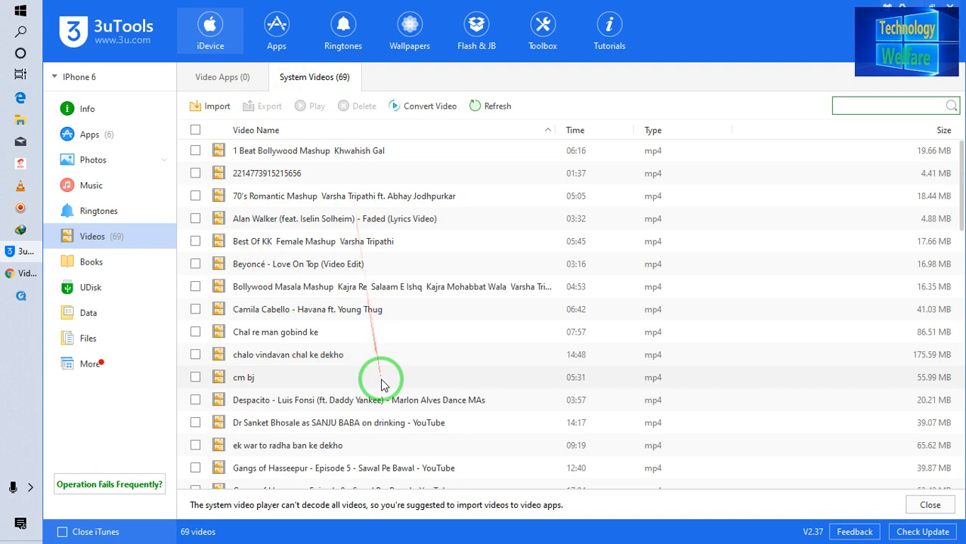
{"action": "mouse_move", "coordinate": [390, 245]}
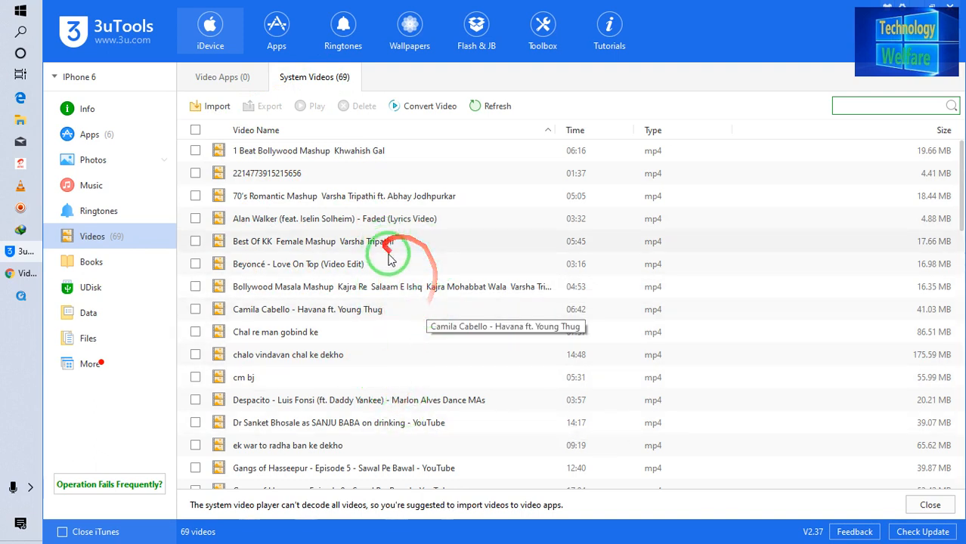
{"action": "mouse_move", "coordinate": [305, 196]}
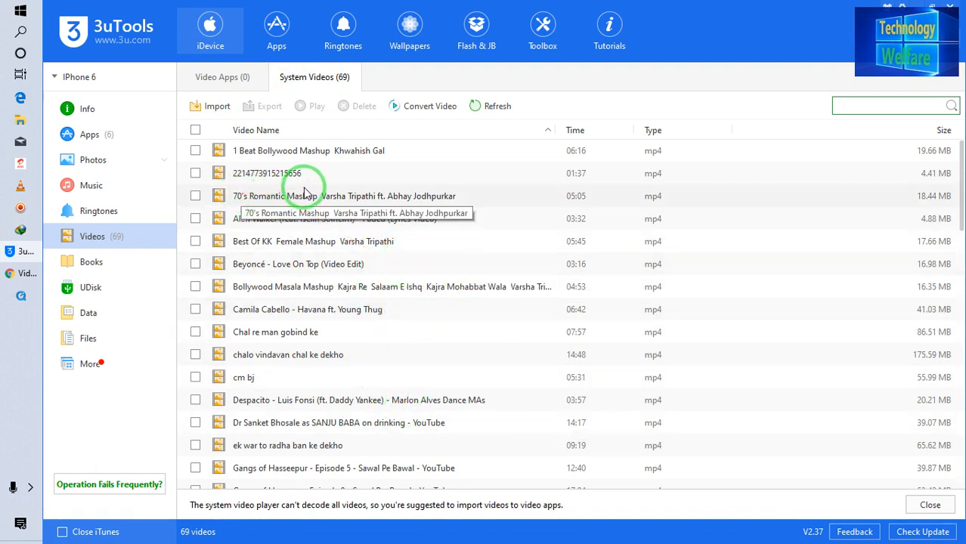
{"action": "mouse_move", "coordinate": [308, 197]}
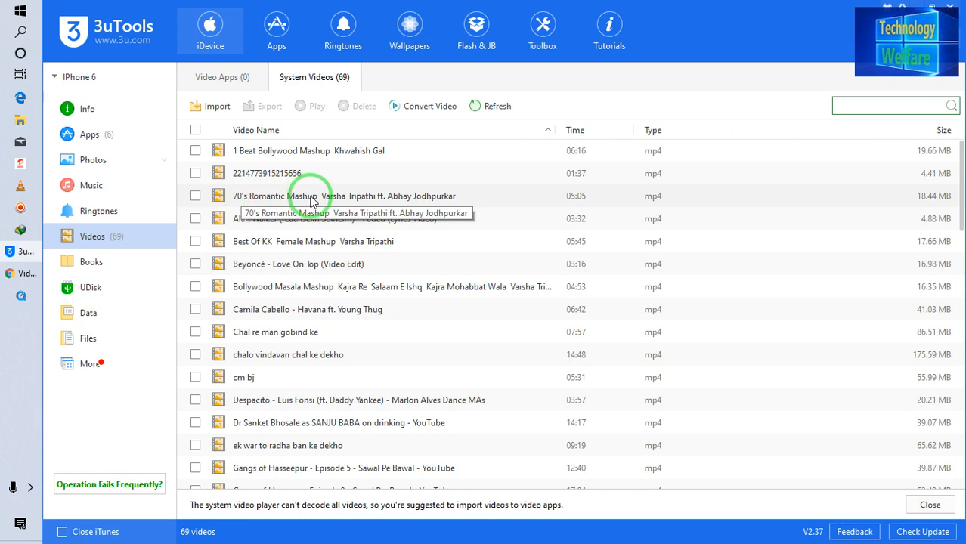
{"action": "left_click", "coordinate": [195, 197]}
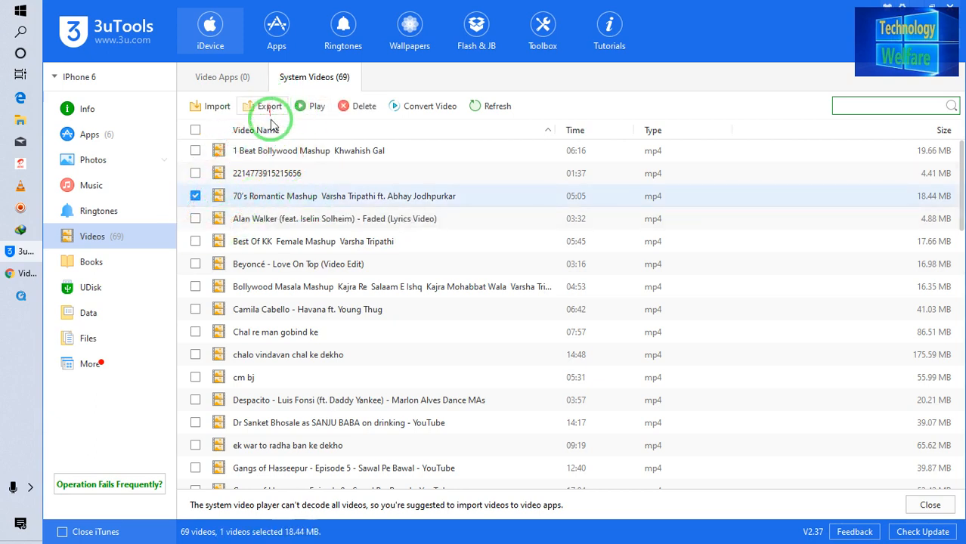
{"action": "left_click", "coordinate": [195, 196]}
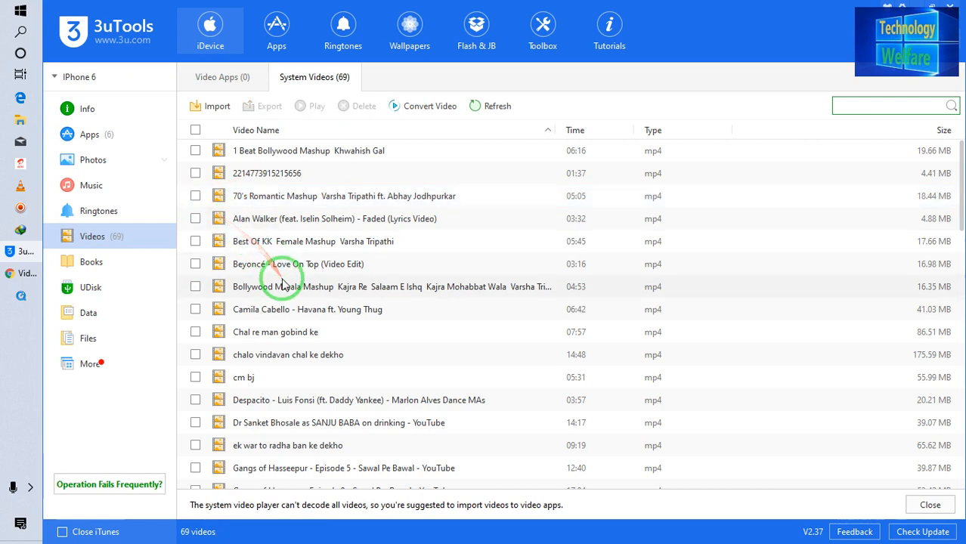
{"action": "mouse_move", "coordinate": [284, 287]}
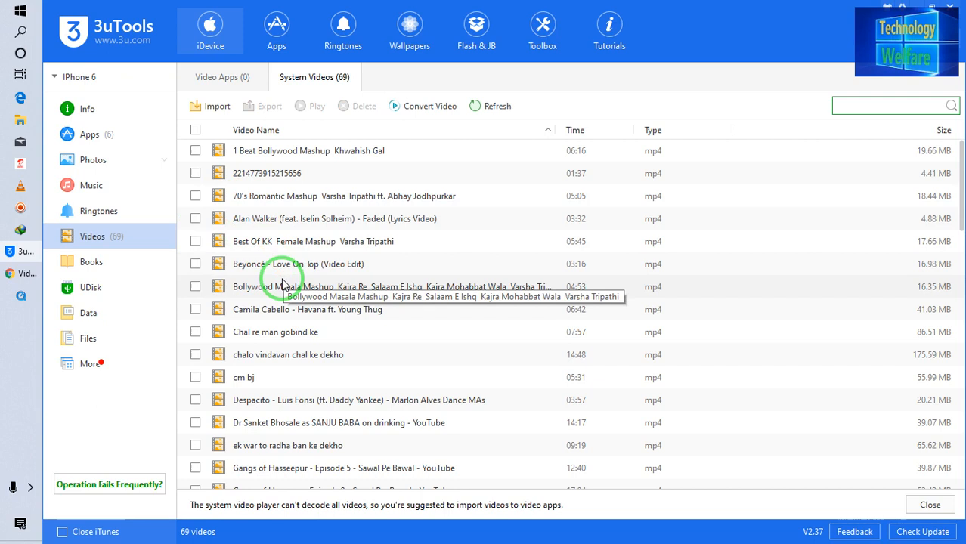
{"action": "mouse_move", "coordinate": [218, 64]}
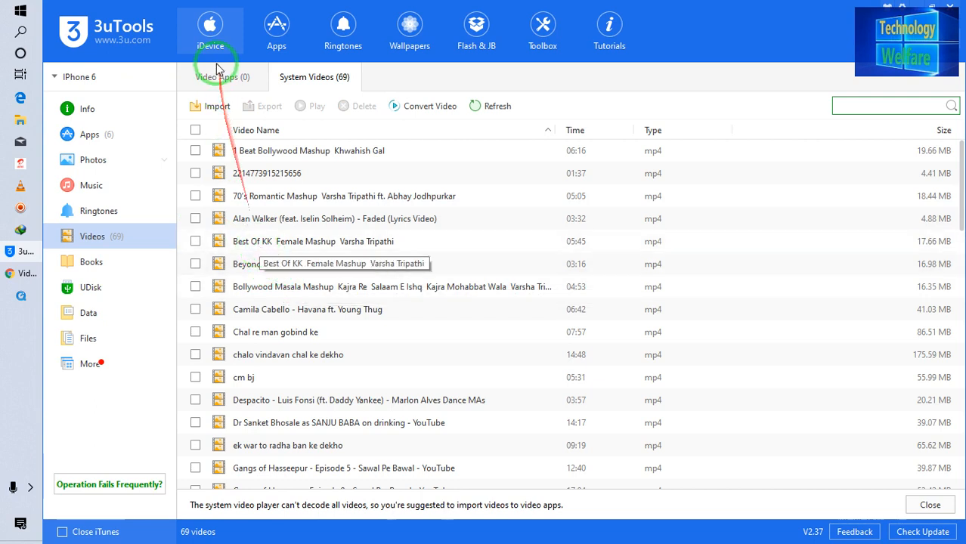
{"action": "left_click", "coordinate": [218, 106]}
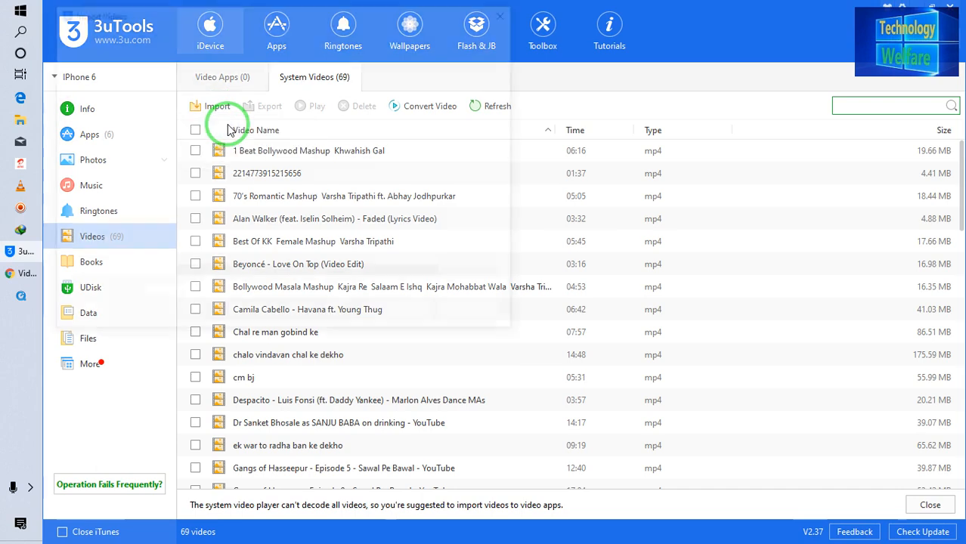
- Import the 'jungle book full hd movie' file from the Desktop into System Videos
{"action": "left_click", "coordinate": [218, 105]}
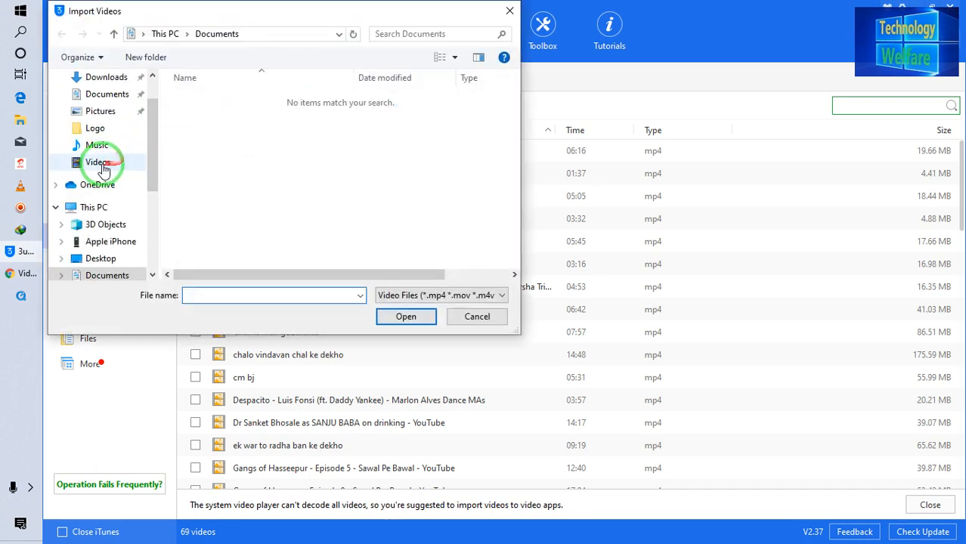
{"action": "scroll", "scroll_direction": "up", "scroll_amount": 3}
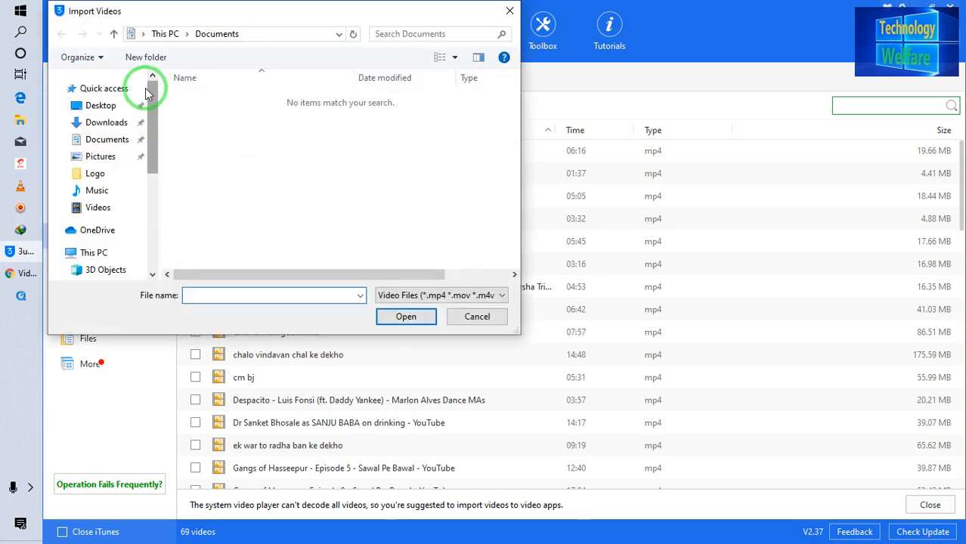
{"action": "left_click", "coordinate": [100, 106]}
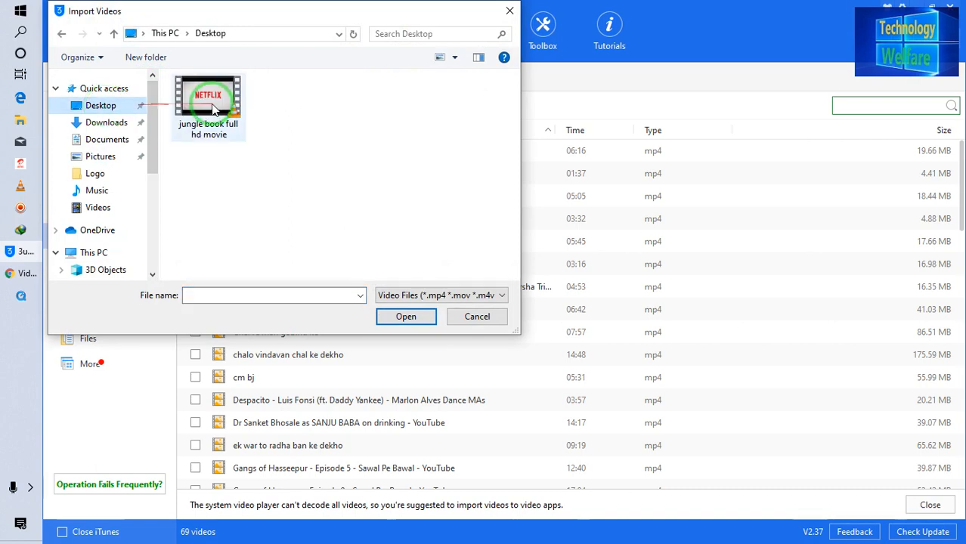
{"action": "left_click", "coordinate": [208, 106]}
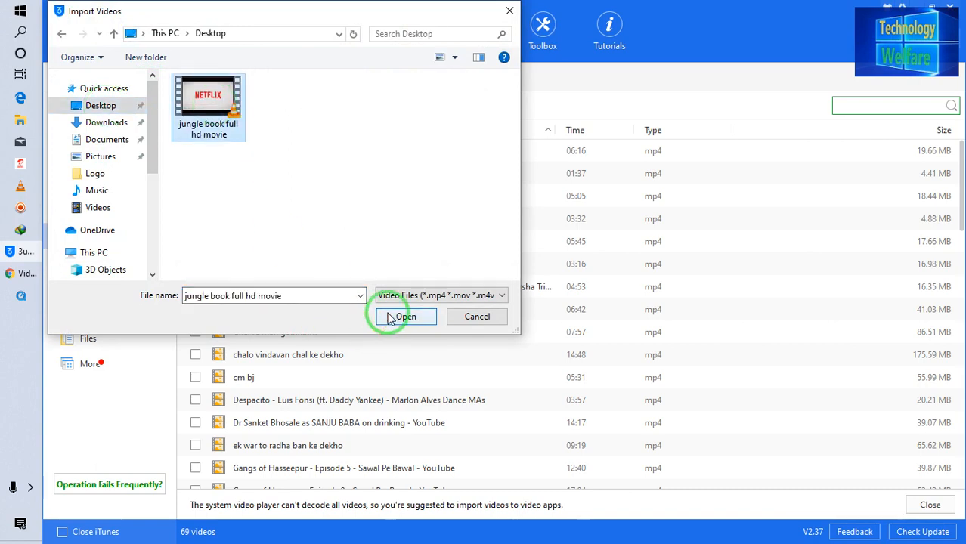
{"action": "left_click", "coordinate": [405, 316]}
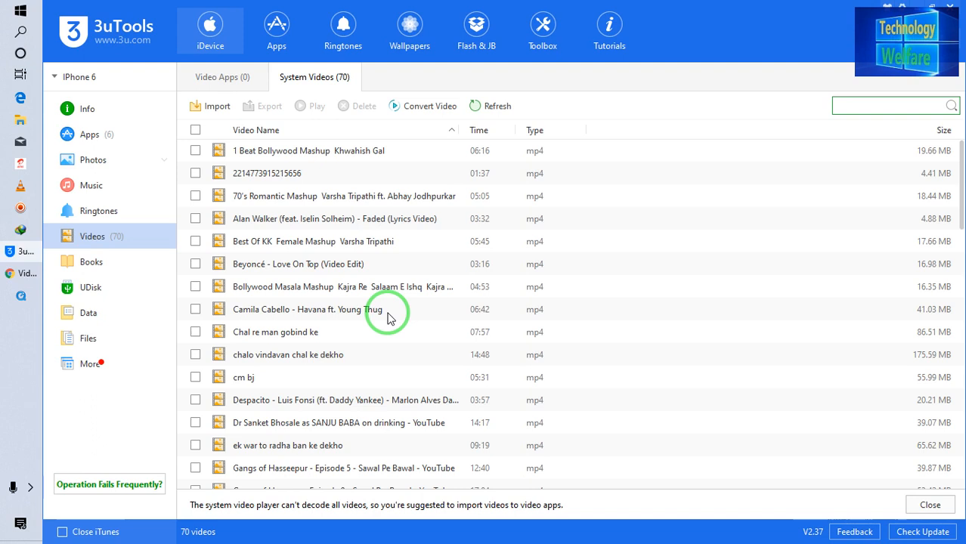
{"action": "mouse_move", "coordinate": [295, 229]}
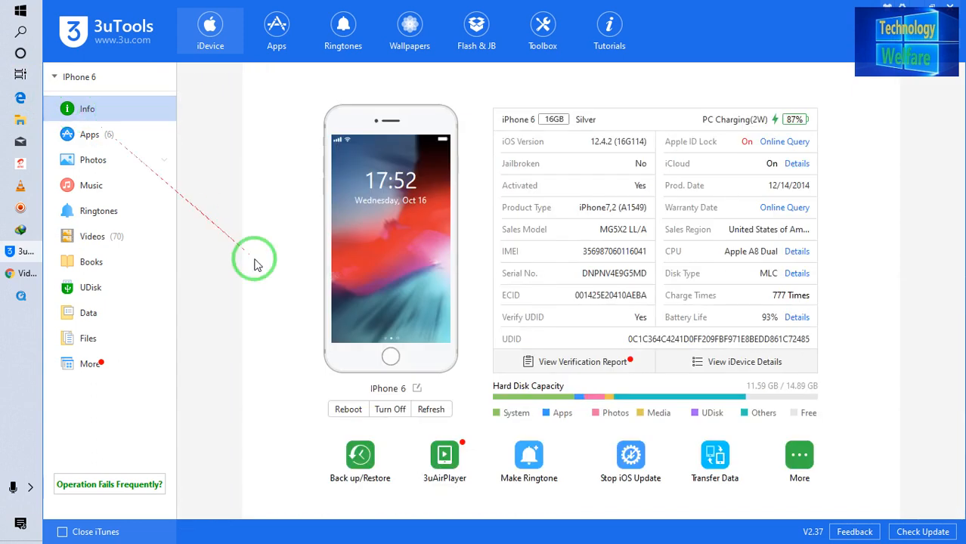
{"action": "mouse_move", "coordinate": [229, 282]}
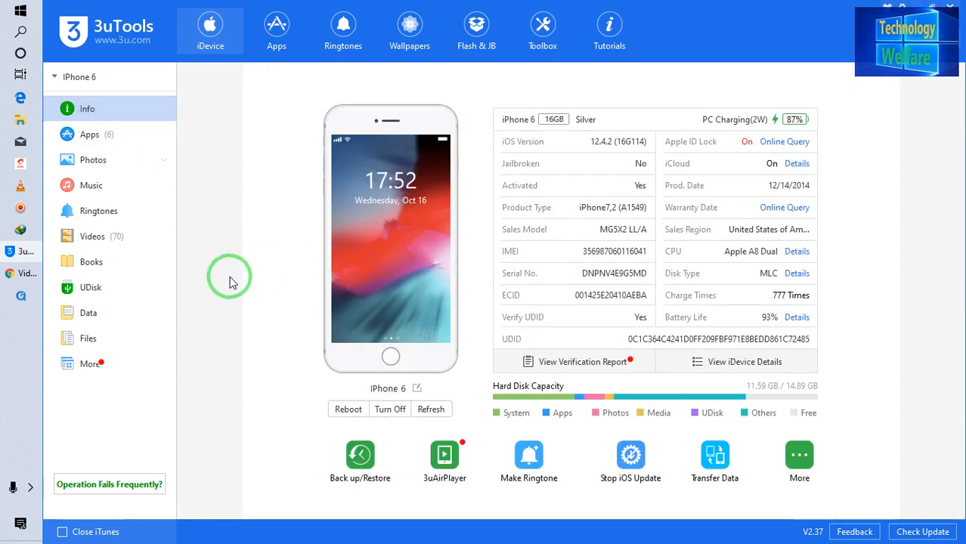